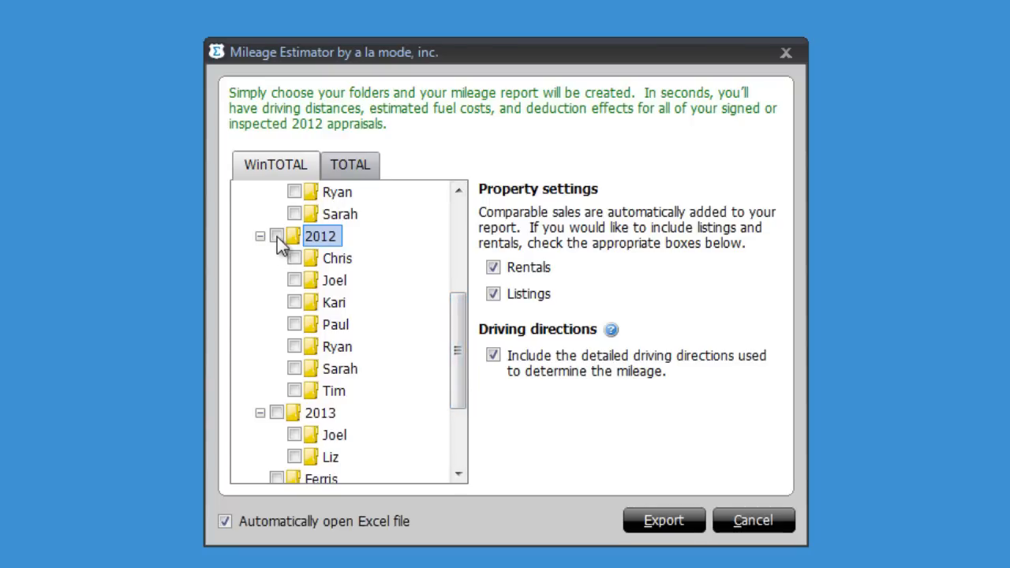
Include the 2012 folder in the report but exclude Kari's appraisals.
click(276, 236)
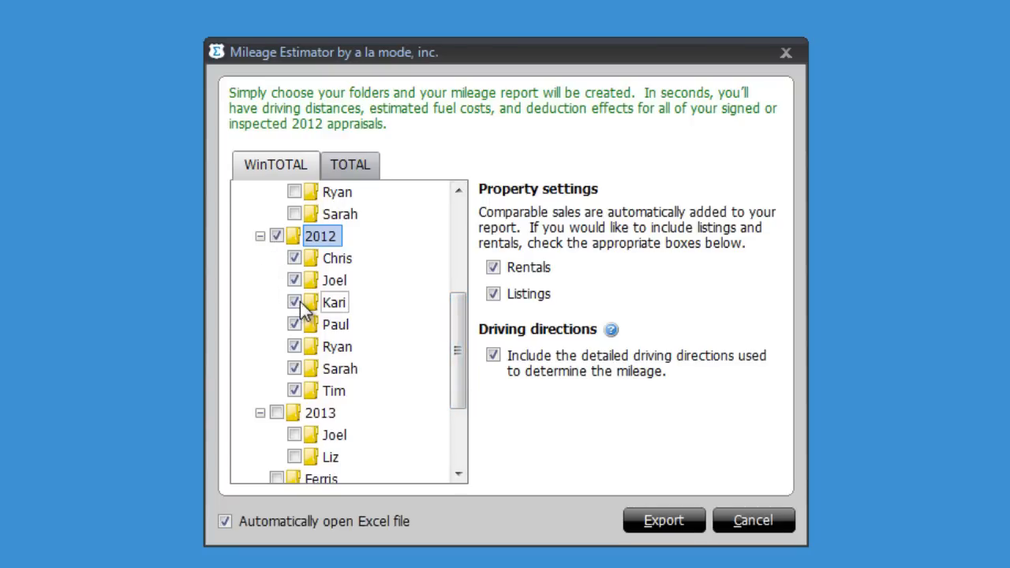
click(292, 302)
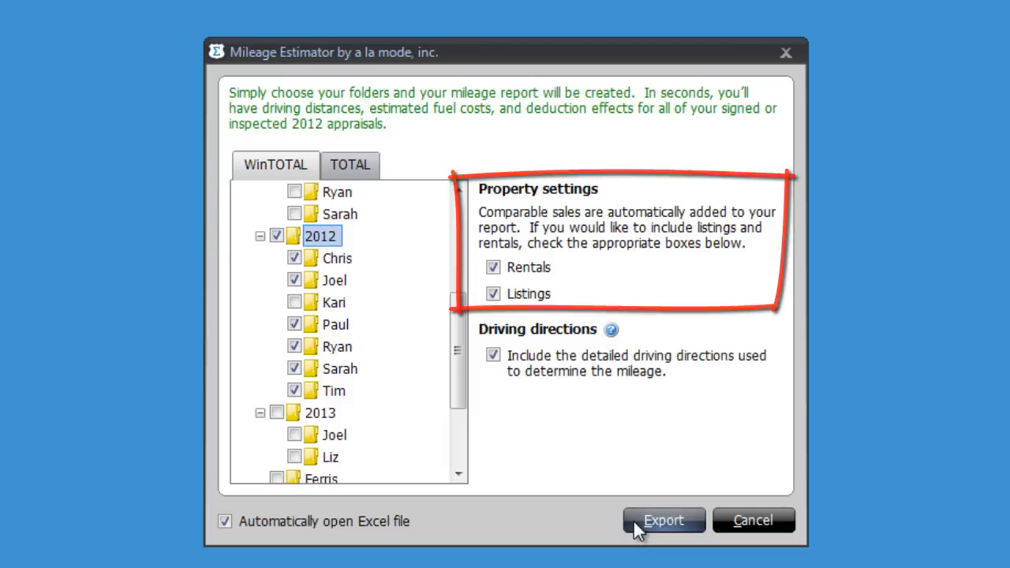
click(658, 520)
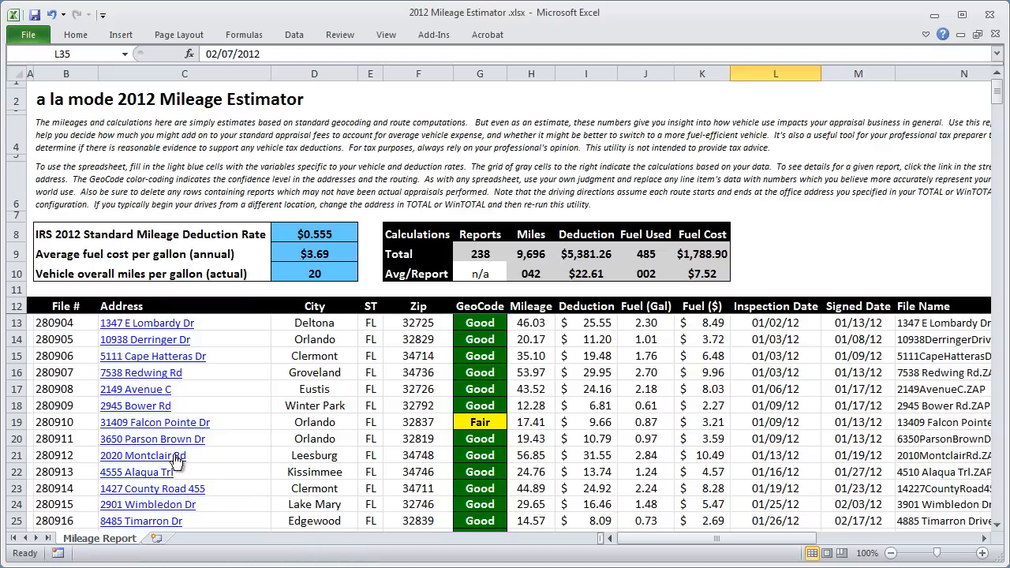
click(141, 455)
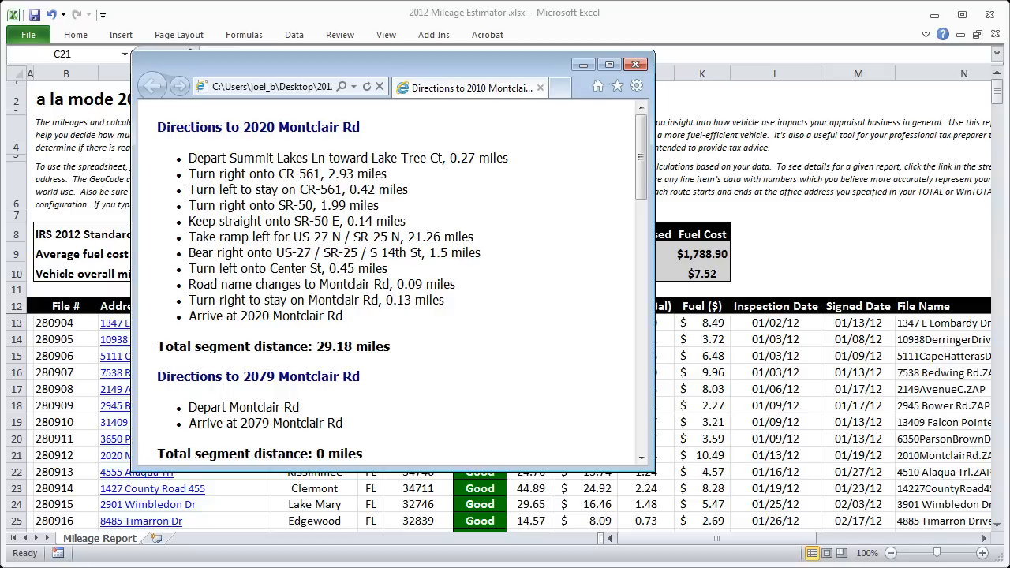
click(635, 66)
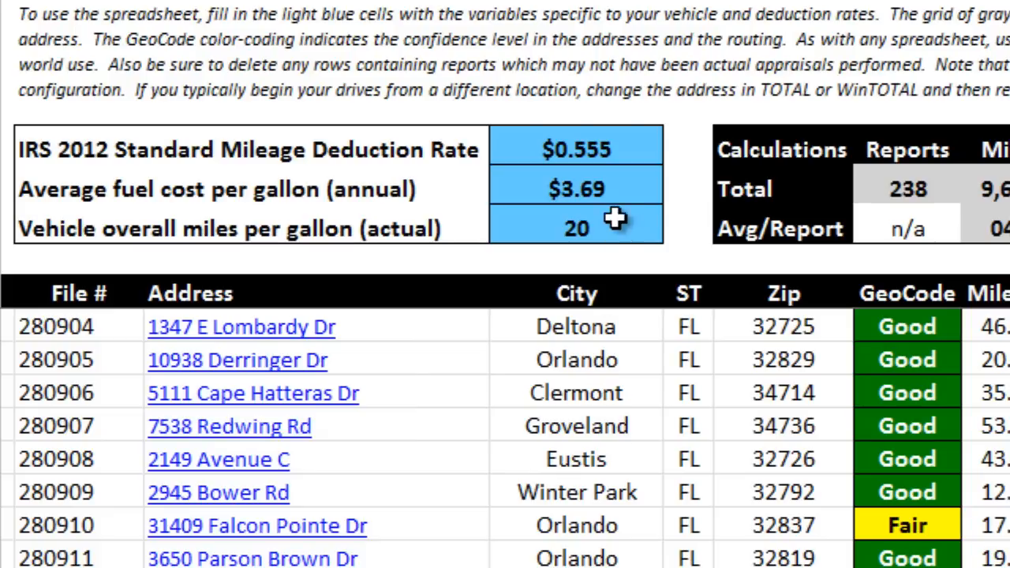
Enter $4.15 as the average fuel cost and 16 as vehicle miles per gallon.
text(4.15)
text(16)
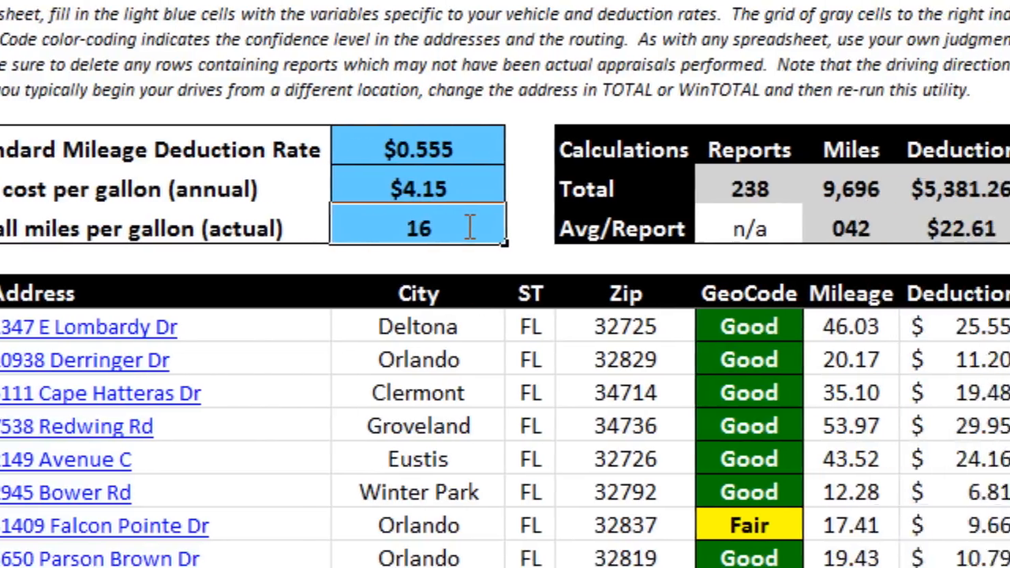
scroll(right, 3)
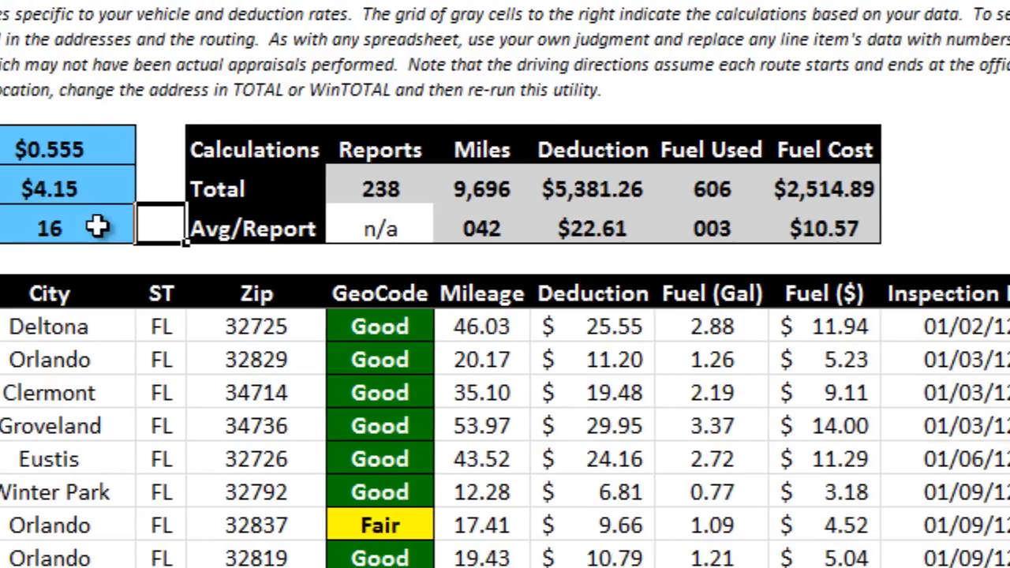